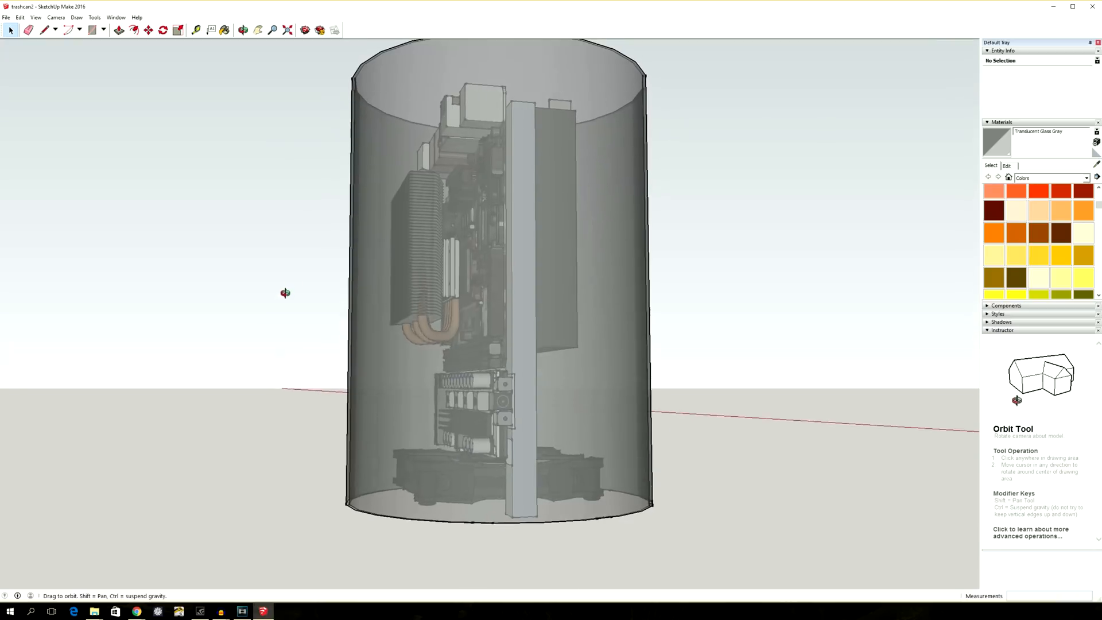
Orbit past the motherboard and central frame, ending facing the graphics card side.
left_click_drag(284, 292, 727, 356)
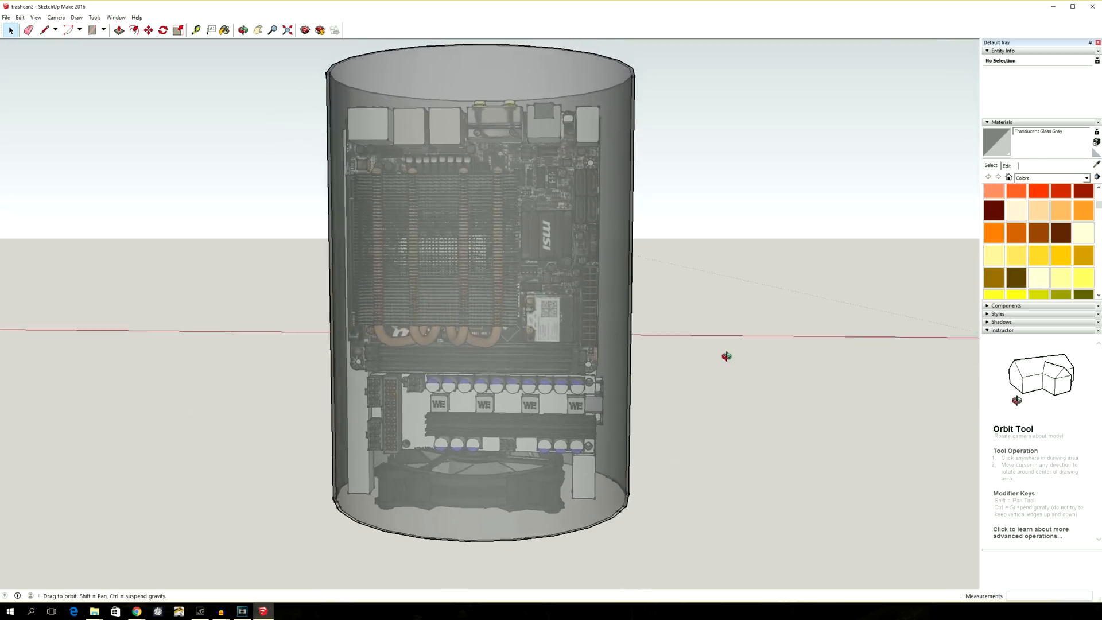
left_click_drag(726, 357, 838, 388)
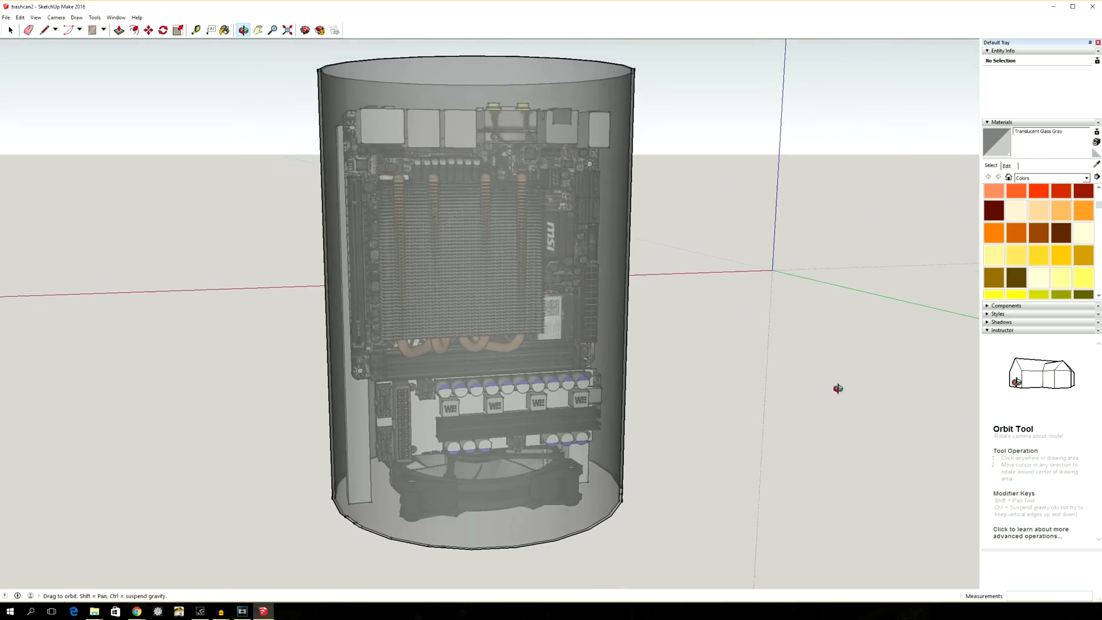
left_click_drag(838, 388, 1005, 429)
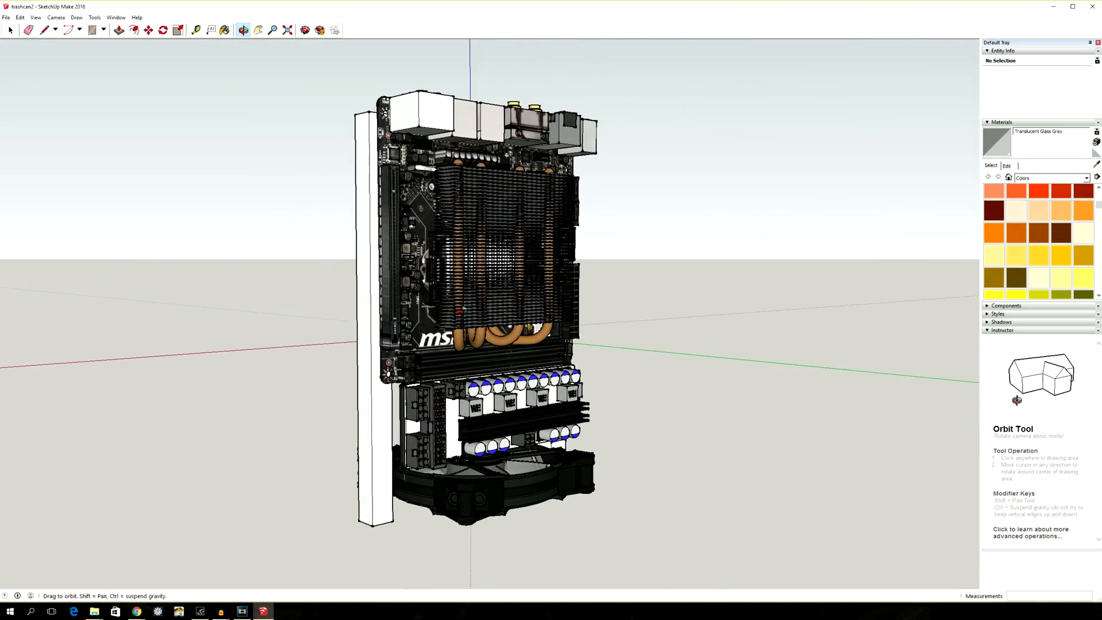
left_click_drag(478, 281, 866, 331)
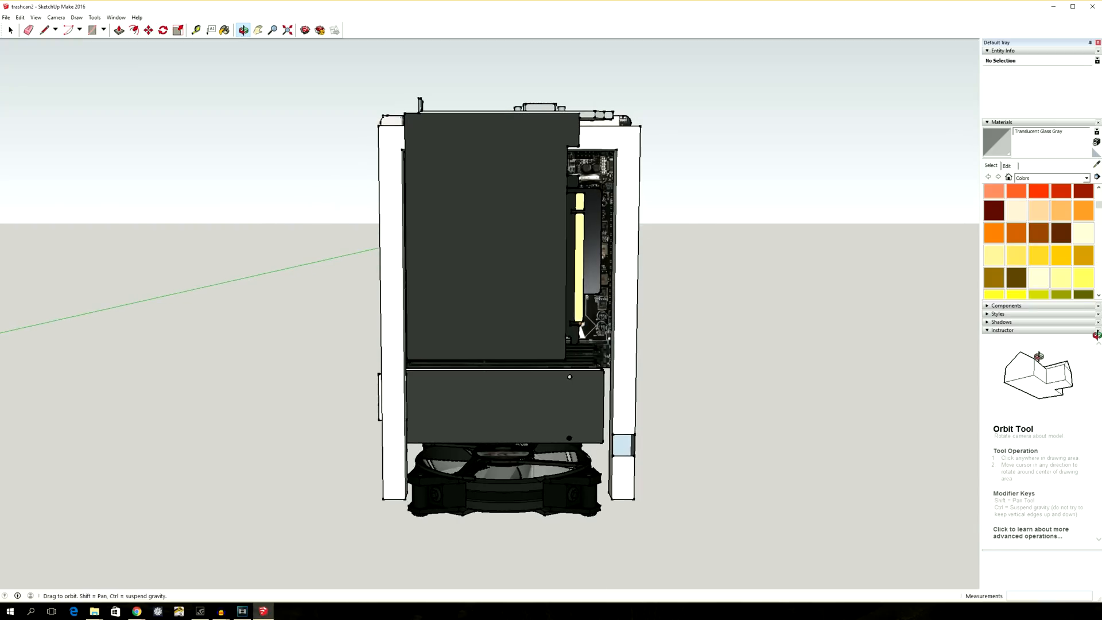
left_click(10, 29)
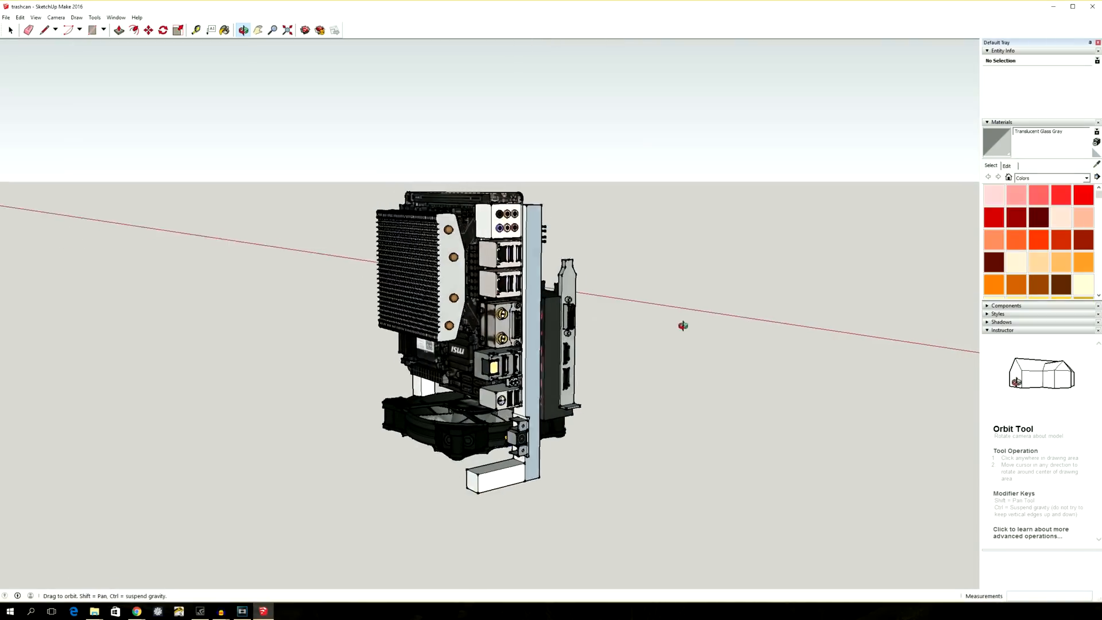
left_click_drag(682, 325, 321, 314)
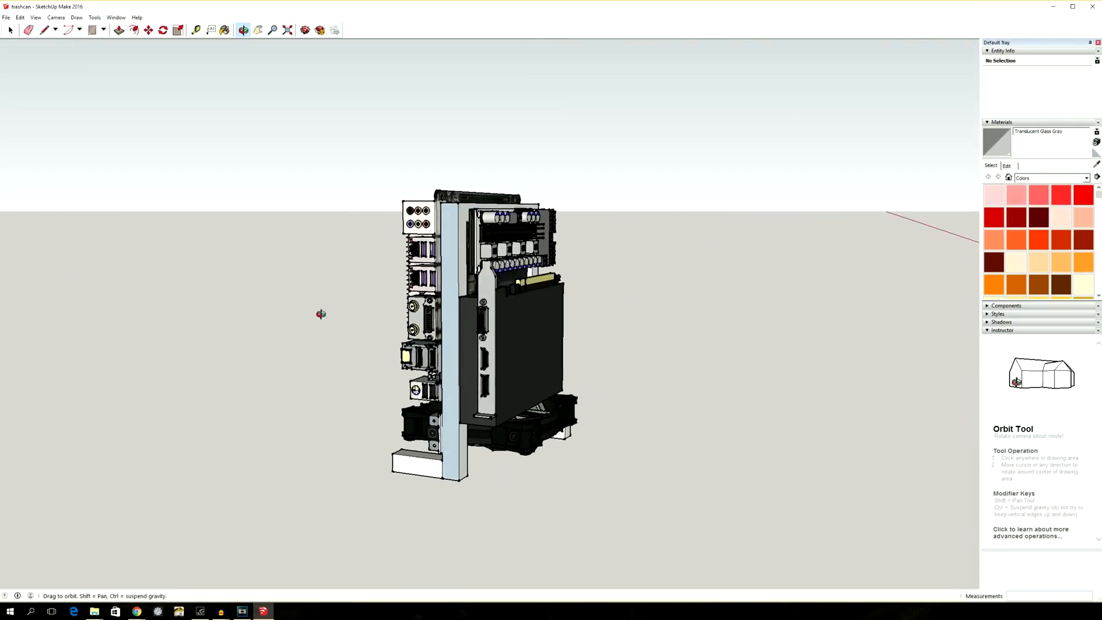
left_click_drag(320, 314, 180, 303)
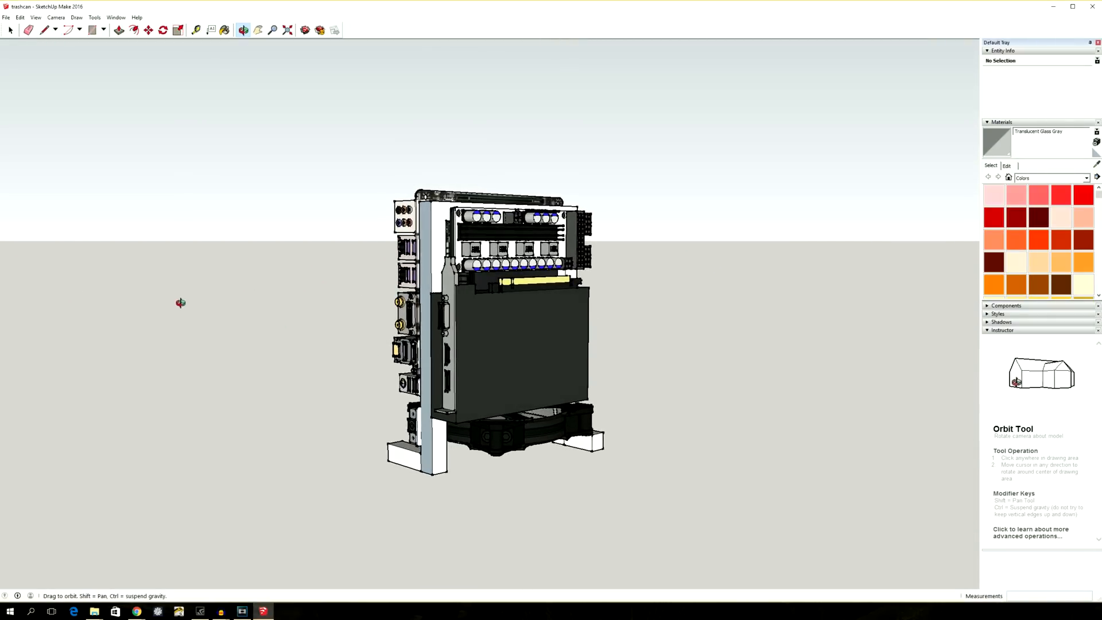